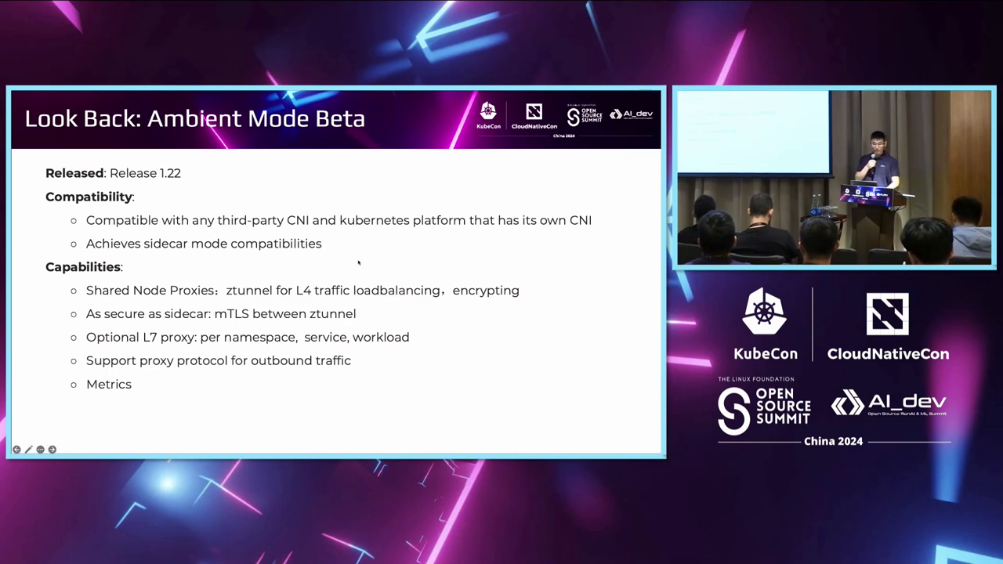
pyautogui.moveTo(357, 250)
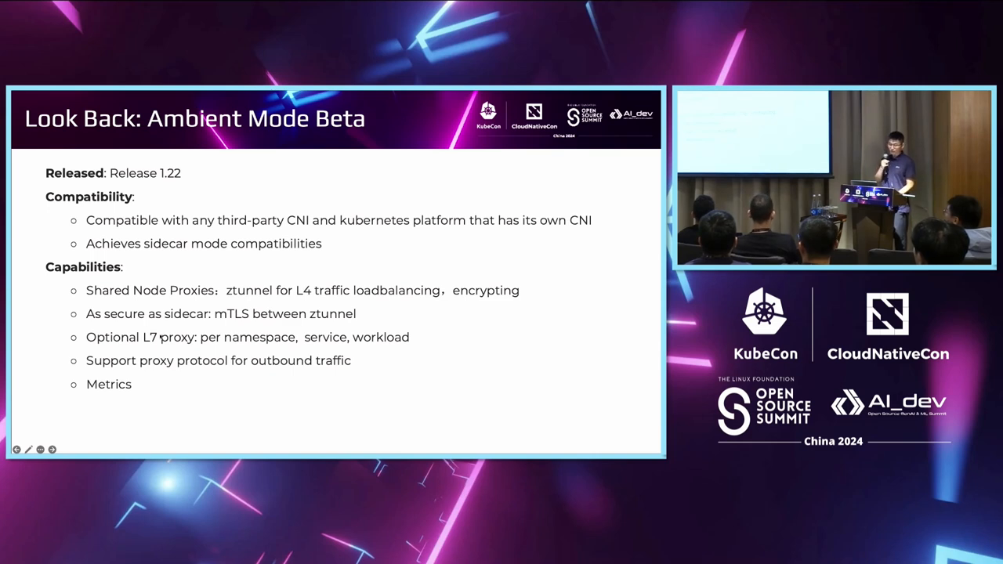
pyautogui.moveTo(274, 286)
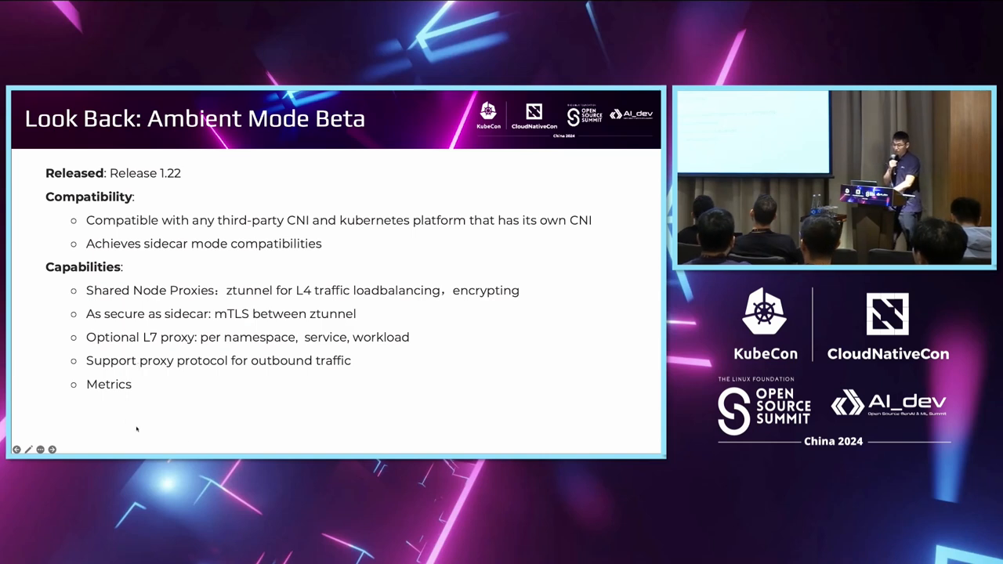
pyautogui.moveTo(107, 423)
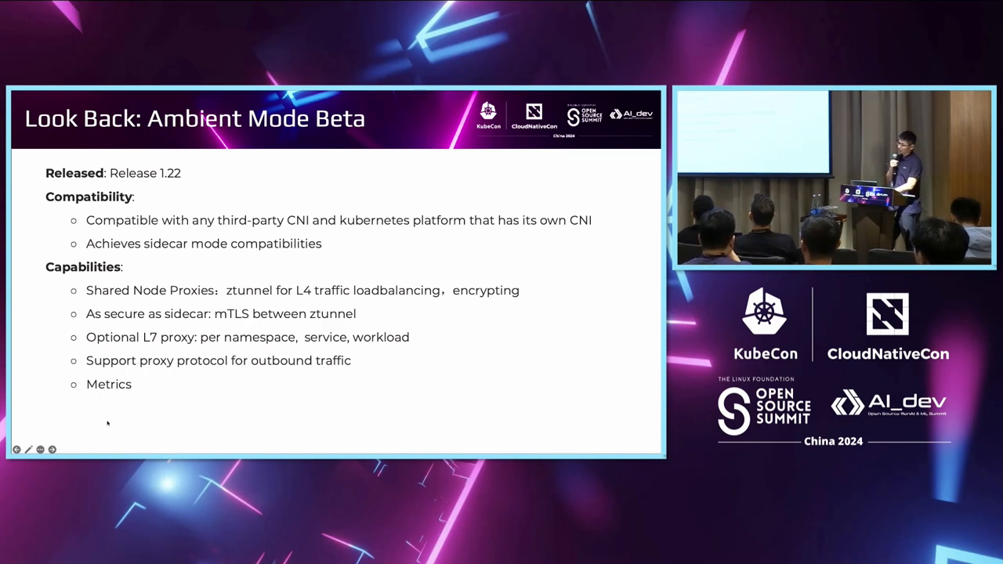
pyautogui.moveTo(176, 412)
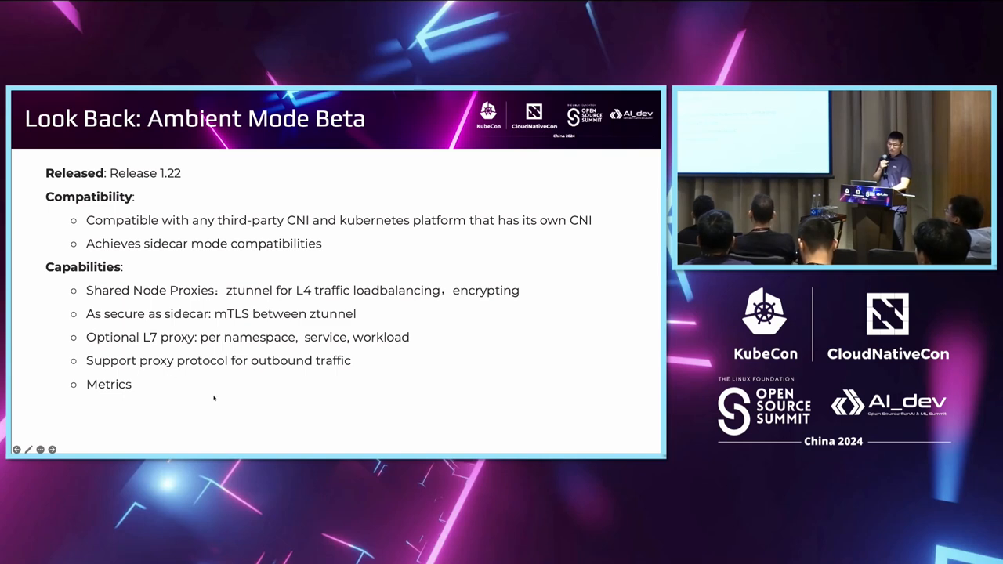
pyautogui.moveTo(306, 380)
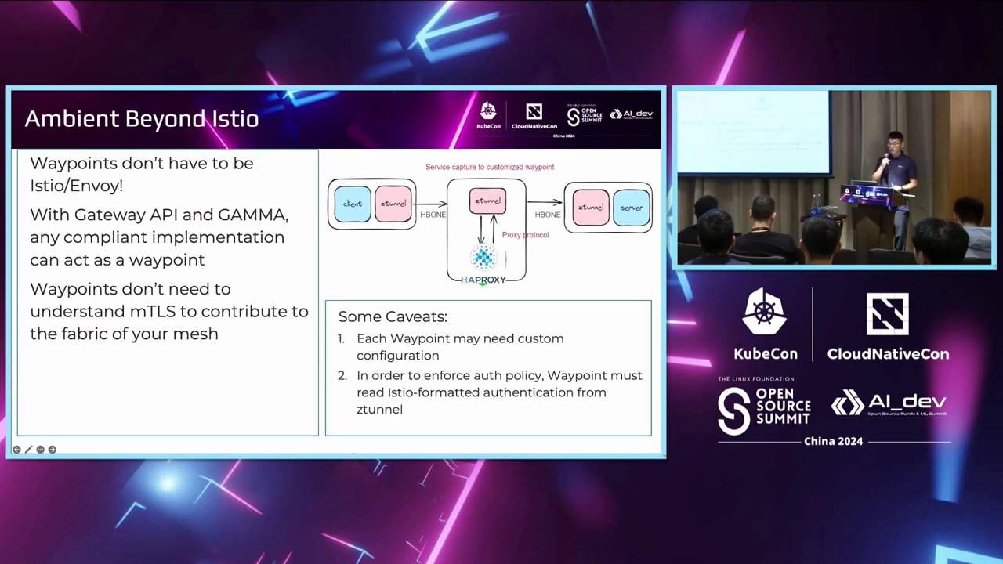
pyautogui.moveTo(314, 361)
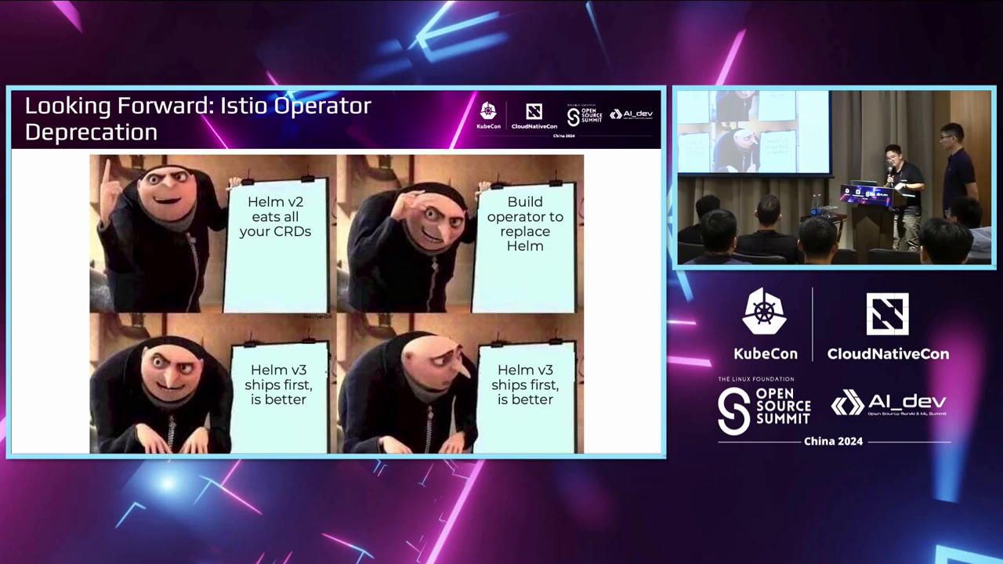
pyautogui.press('Right')
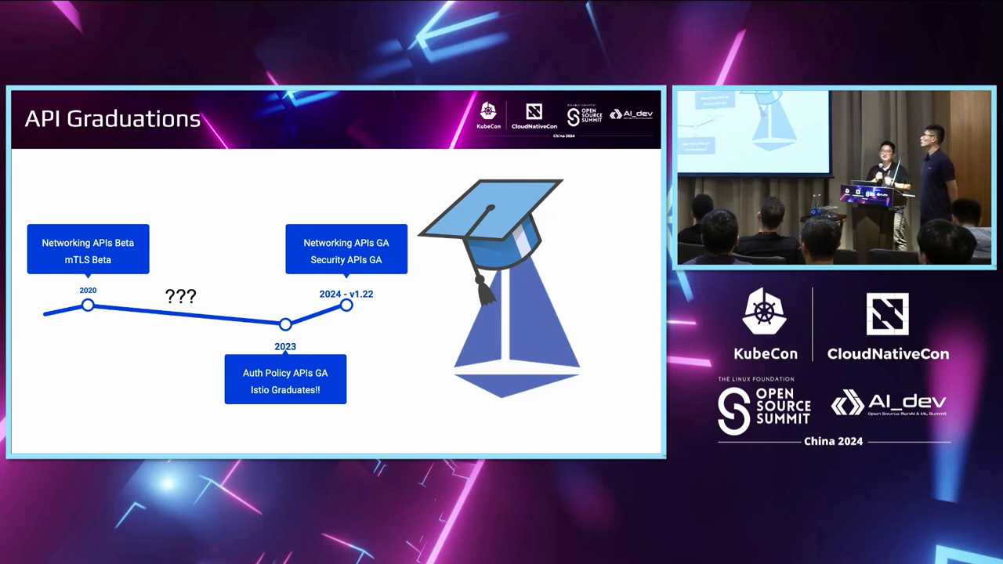
pyautogui.press('Right')
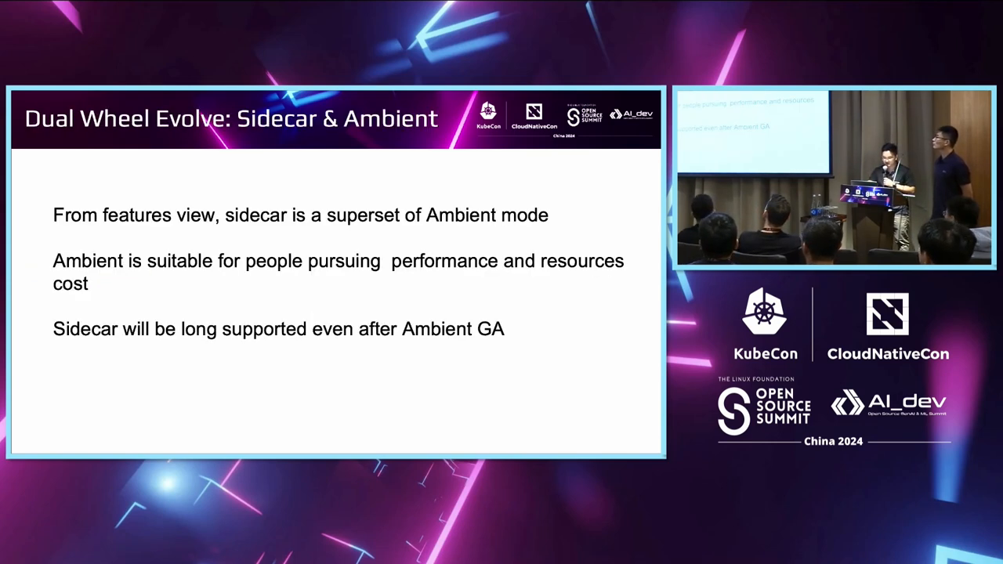